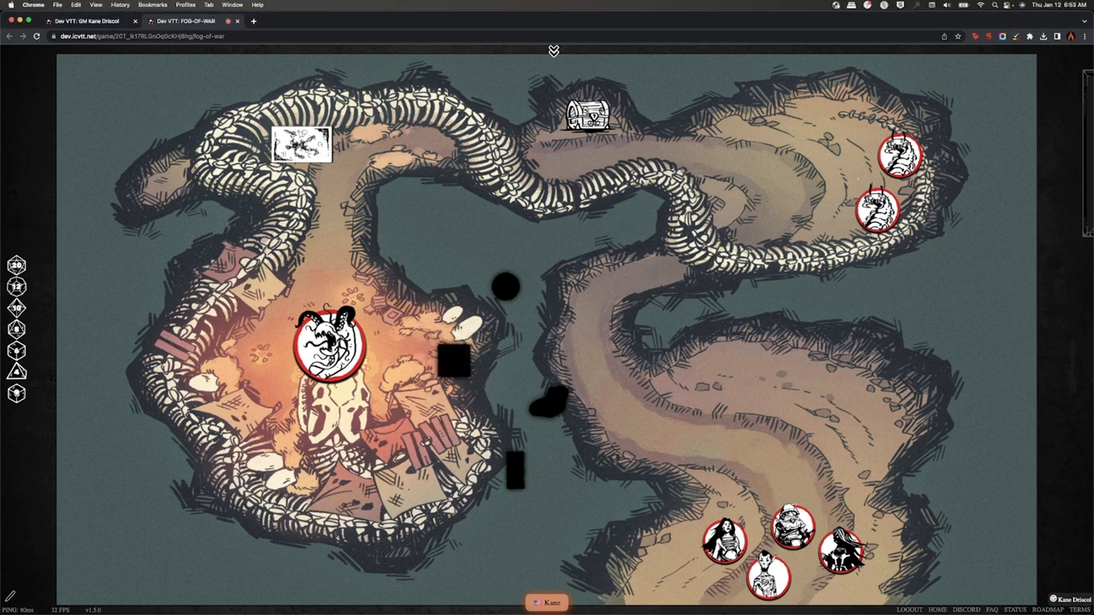
Drag a black fog piece across the upper part of the cave map to hide it.
{"action": "left_click_drag", "start_coordinate": [504, 287], "coordinate": [794, 231]}
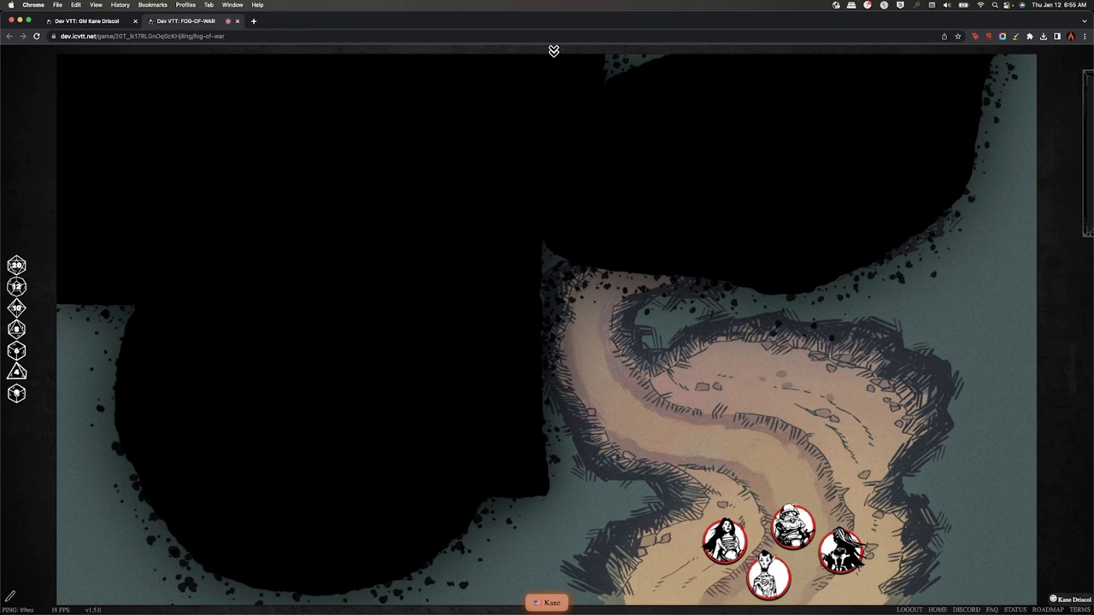
Remove the cave map and fog, keeping the three hero tokens on an empty board.
{"action": "left_click_drag", "start_coordinate": [726, 544], "coordinate": [607, 403]}
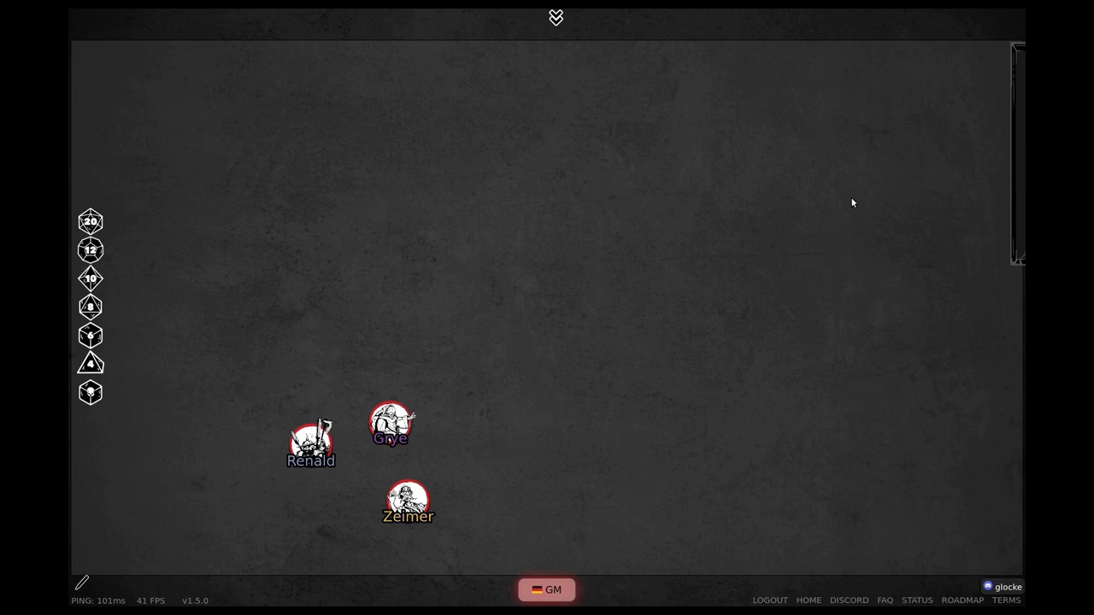
{"action": "mouse_move", "coordinate": [690, 253]}
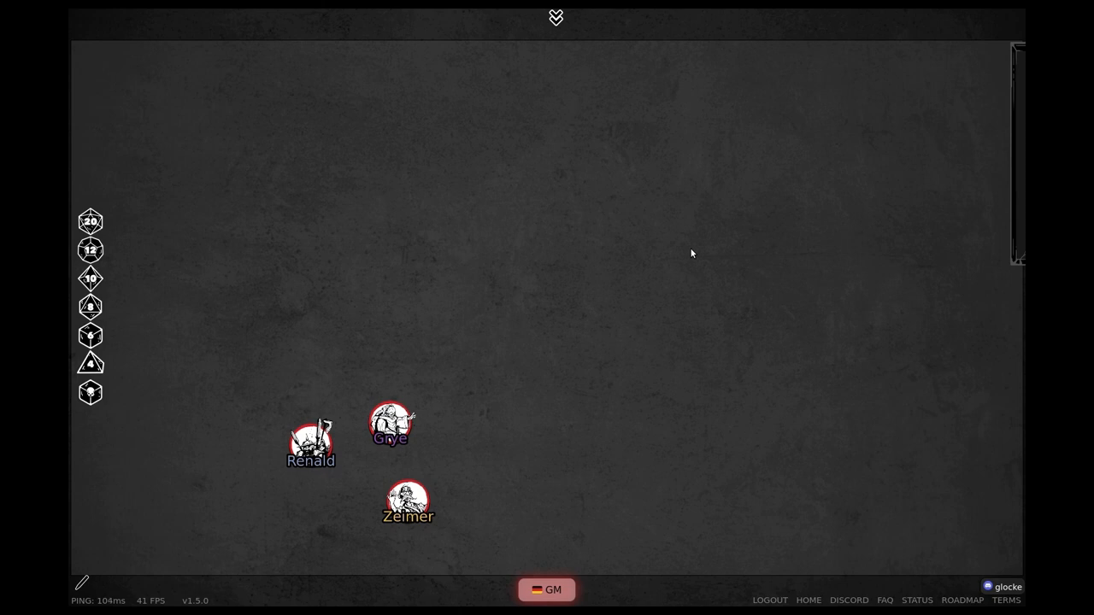
{"action": "mouse_move", "coordinate": [577, 102]}
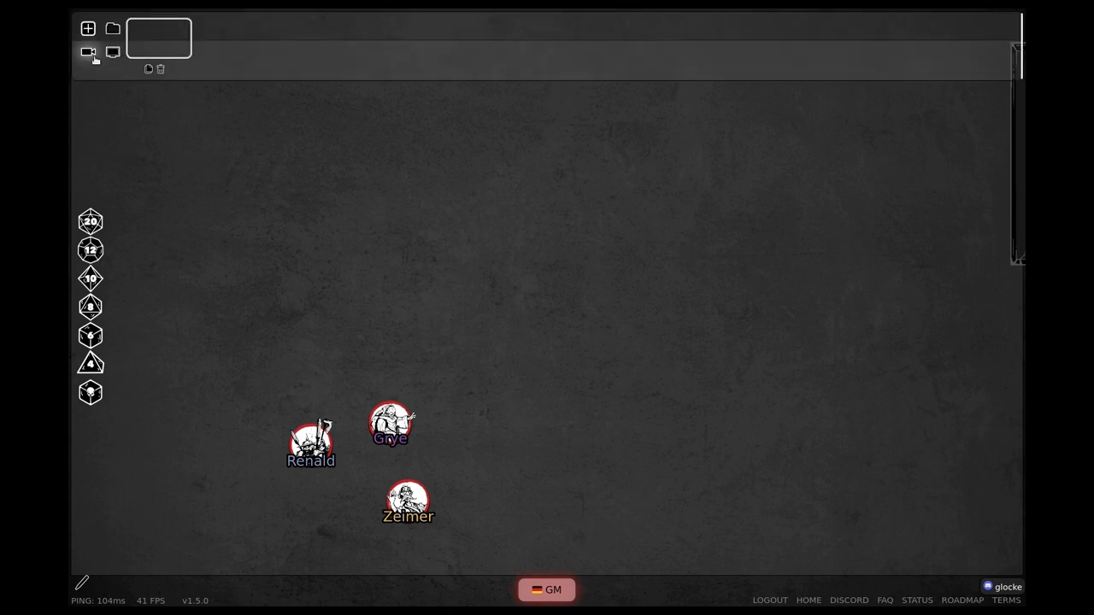
{"action": "mouse_move", "coordinate": [86, 53]}
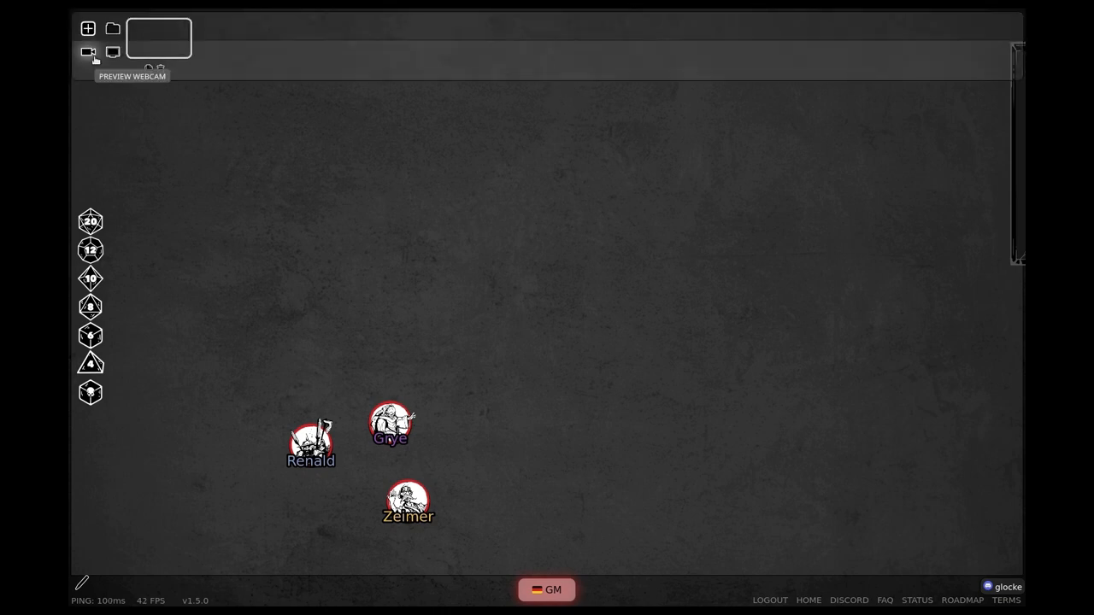
{"action": "mouse_move", "coordinate": [108, 71]}
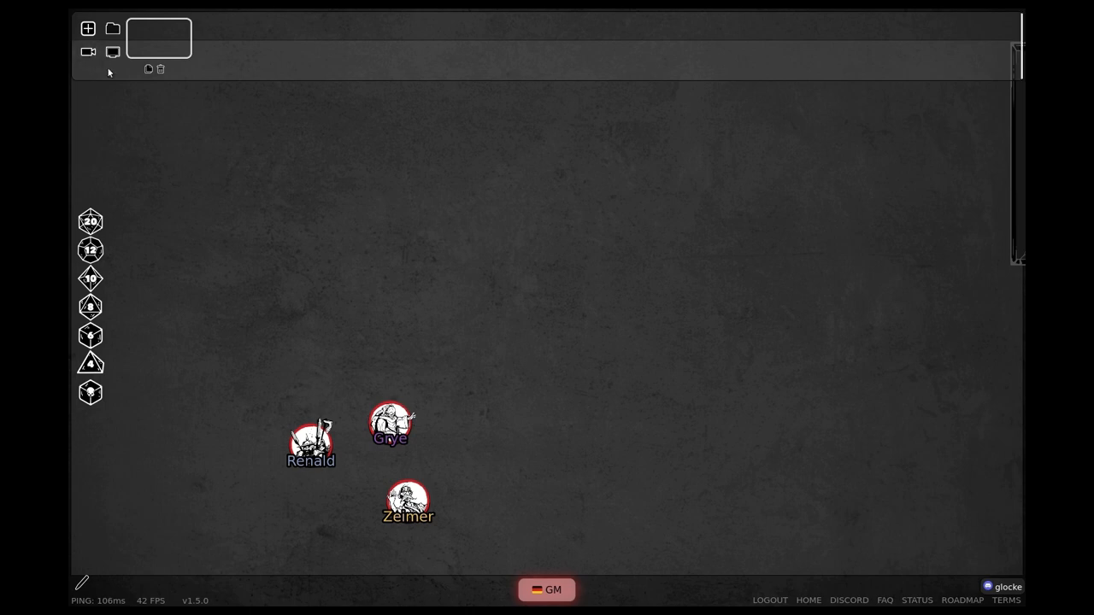
{"action": "mouse_move", "coordinate": [345, 154]}
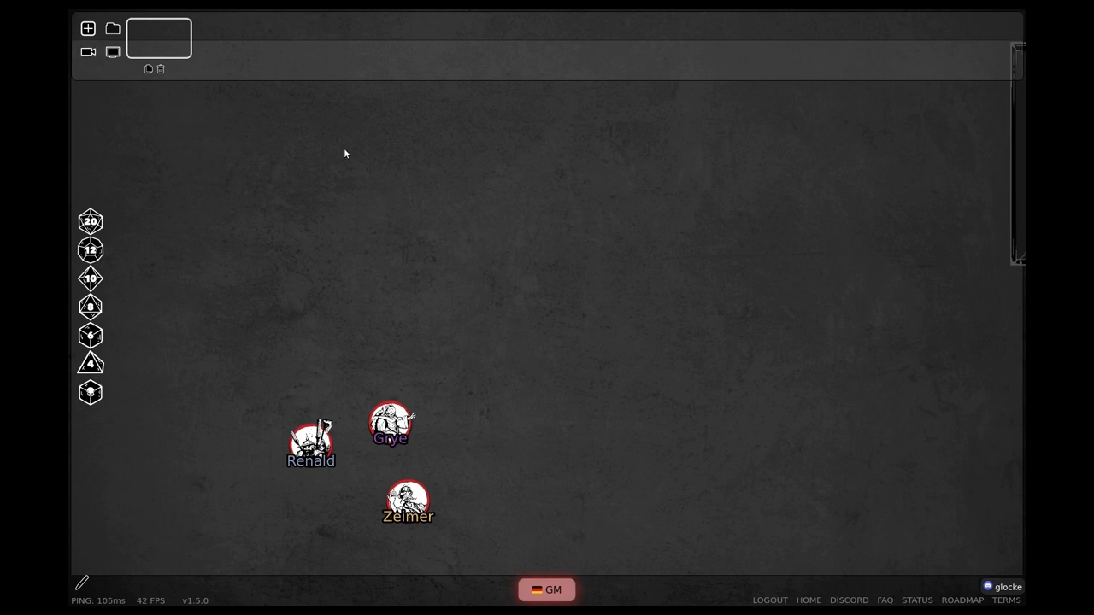
Capture a webcam snapshot of the tabletop terrain and apply it as the board background.
{"action": "left_click", "coordinate": [89, 51]}
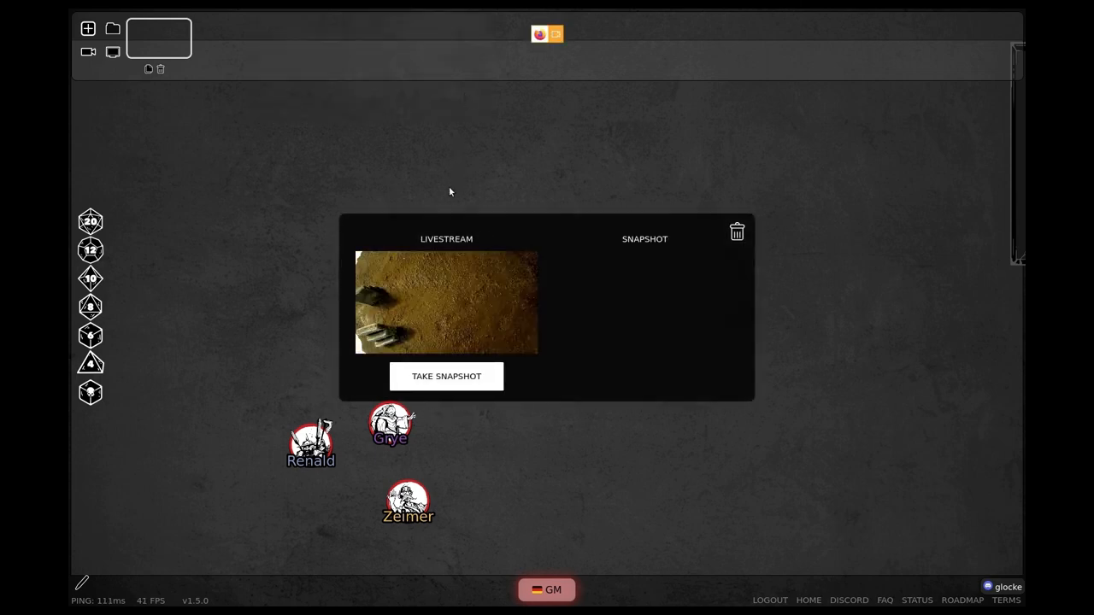
{"action": "mouse_move", "coordinate": [446, 293]}
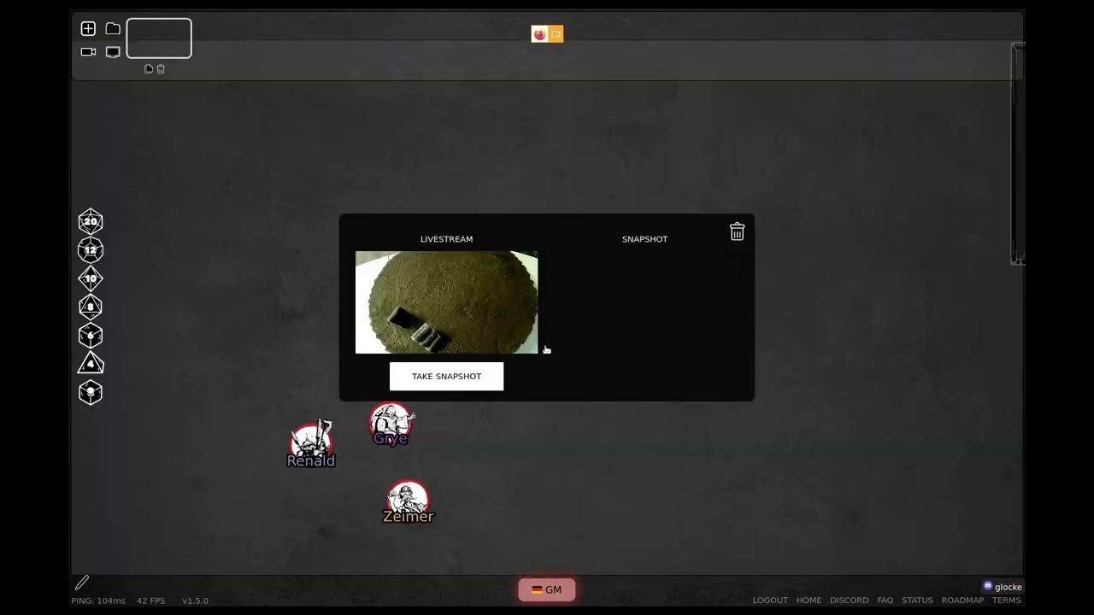
{"action": "left_click", "coordinate": [446, 376]}
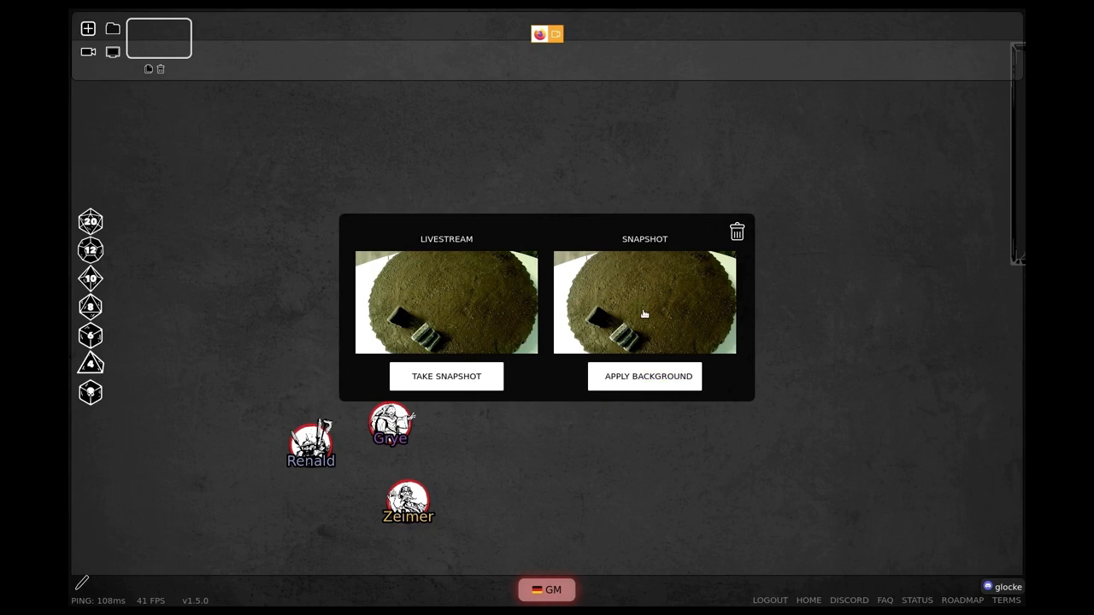
{"action": "left_click", "coordinate": [644, 375]}
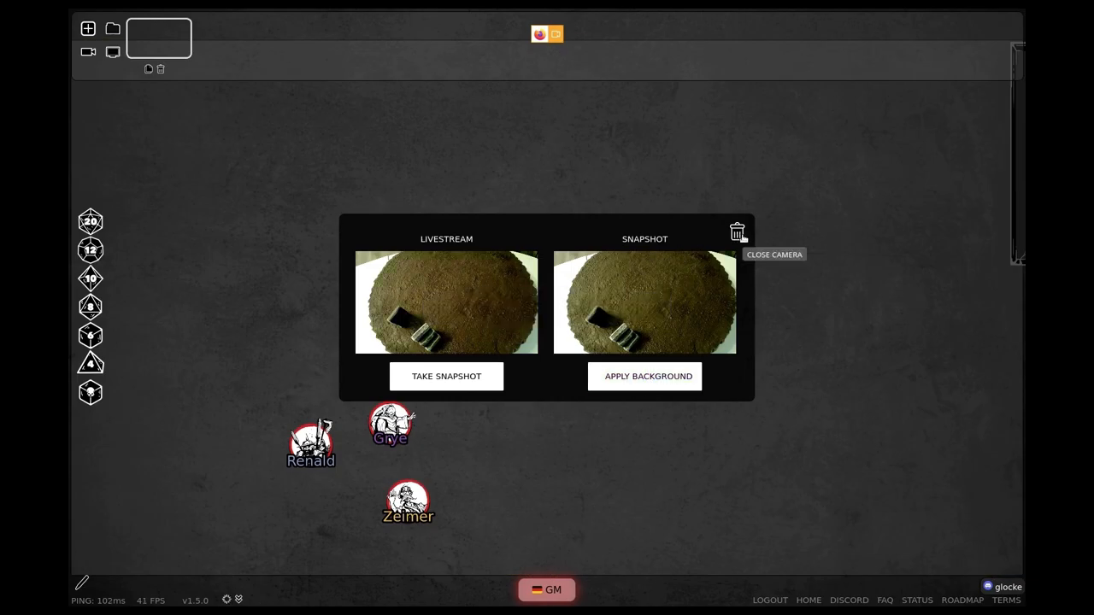
{"action": "left_click", "coordinate": [644, 376]}
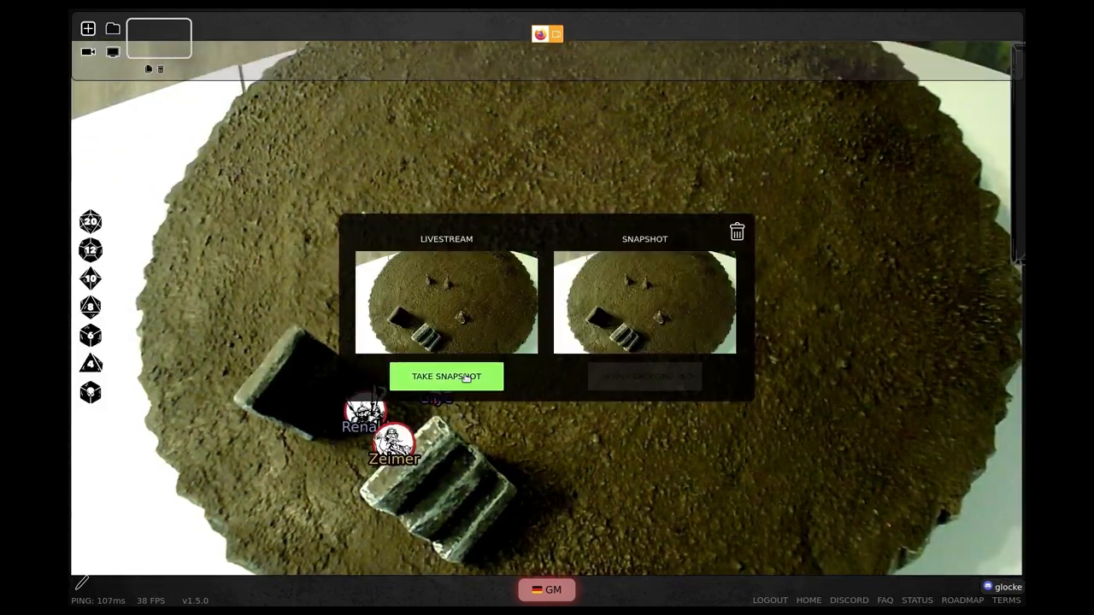
Take a new snapshot of the rocky terrain and dismiss the token action menu.
{"action": "left_click", "coordinate": [445, 376]}
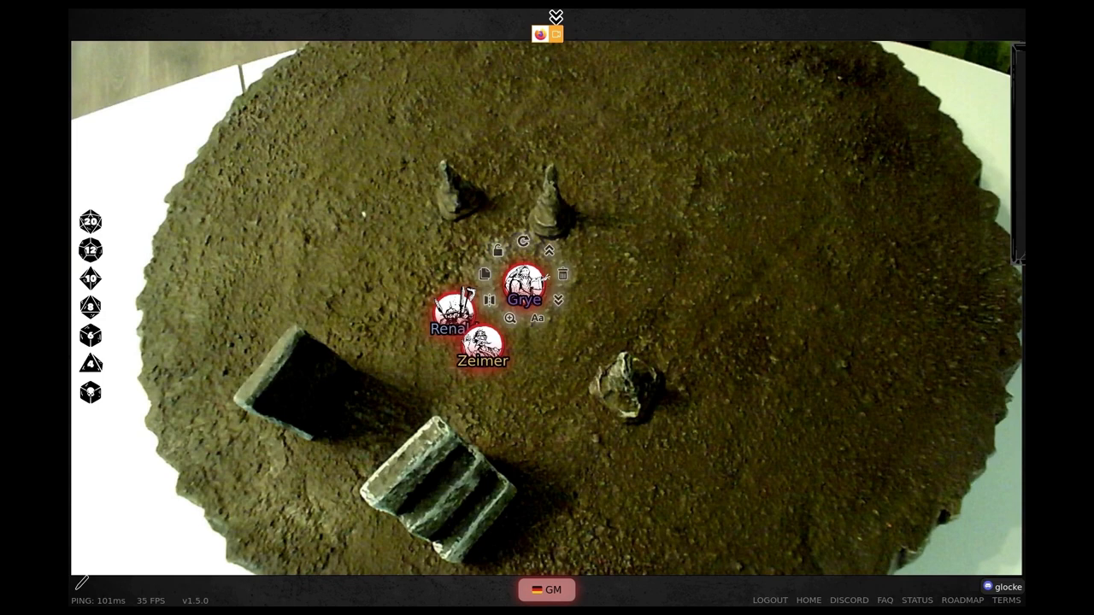
{"action": "left_click", "coordinate": [704, 141]}
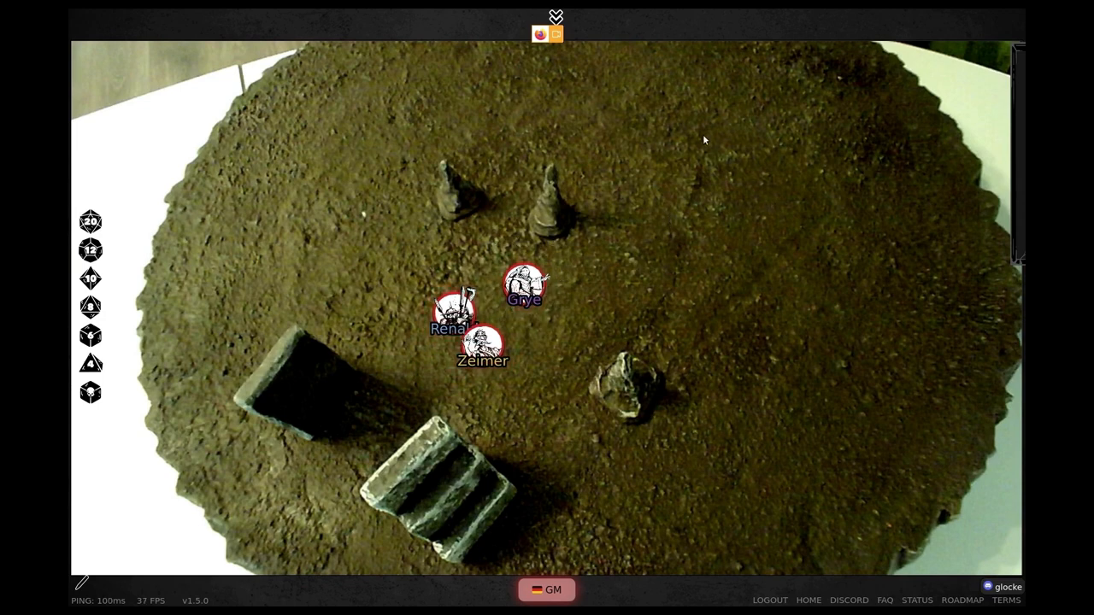
Capture fresh terrain snapshots from the webcam preview and apply them as the scene background.
{"action": "left_click", "coordinate": [555, 17]}
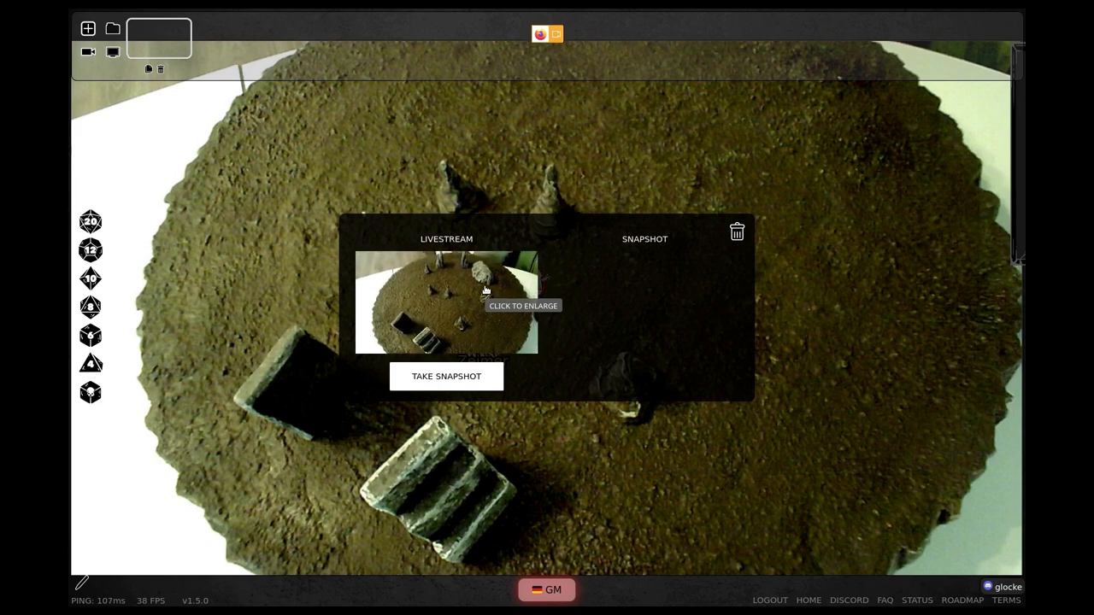
{"action": "left_click", "coordinate": [444, 376]}
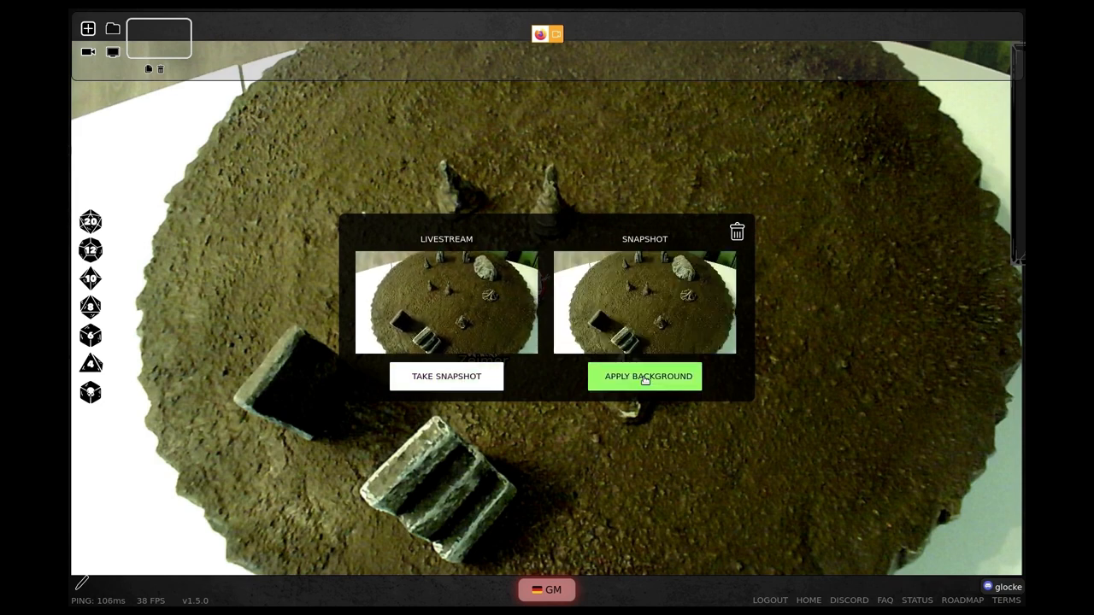
{"action": "left_click", "coordinate": [645, 376]}
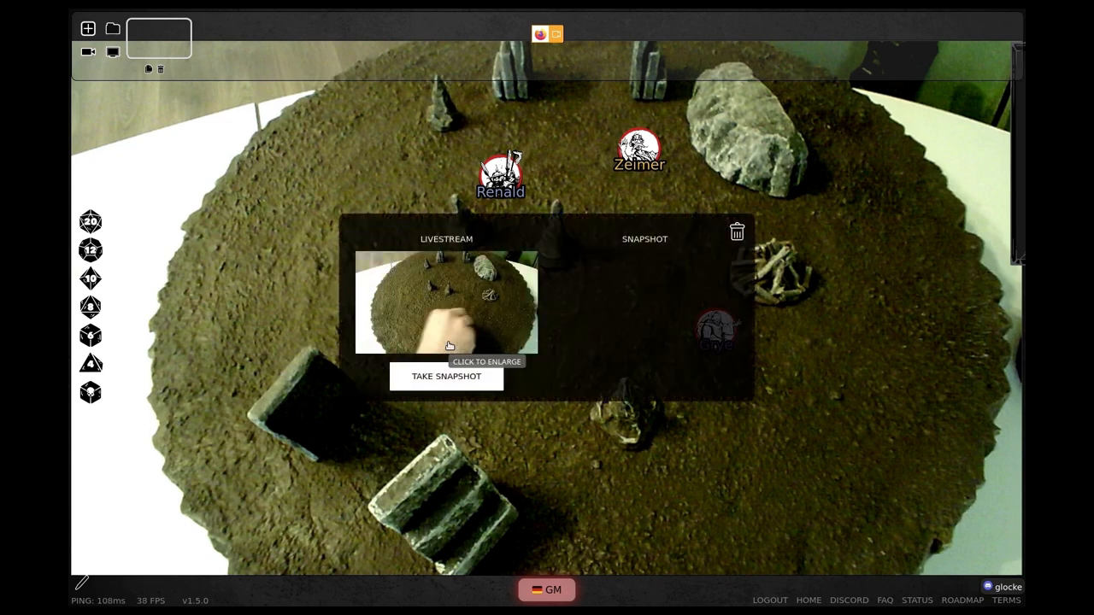
{"action": "left_click", "coordinate": [445, 376]}
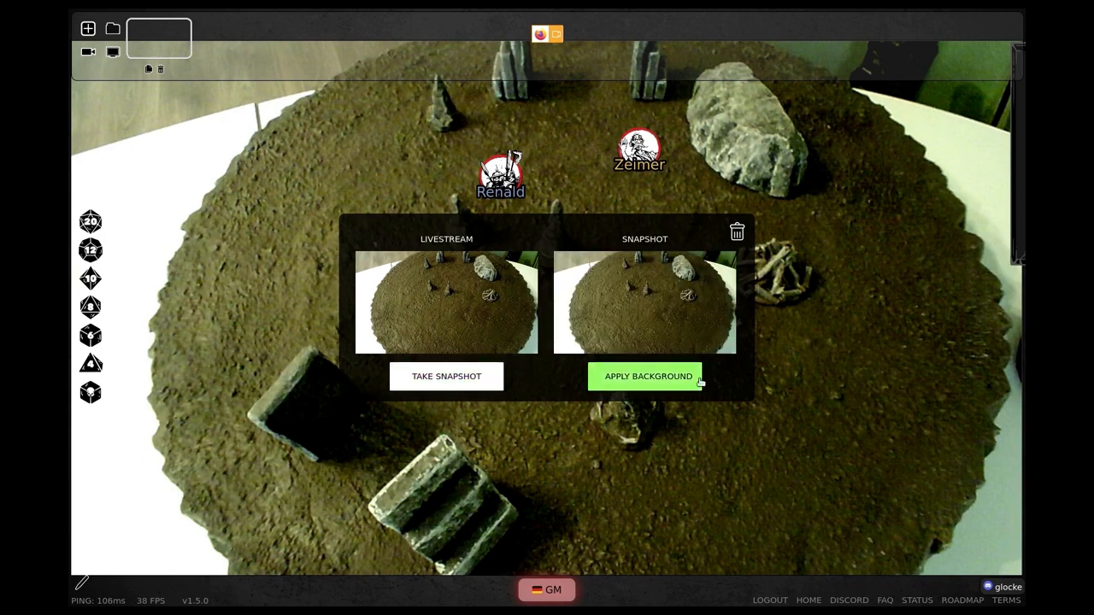
{"action": "left_click", "coordinate": [644, 376]}
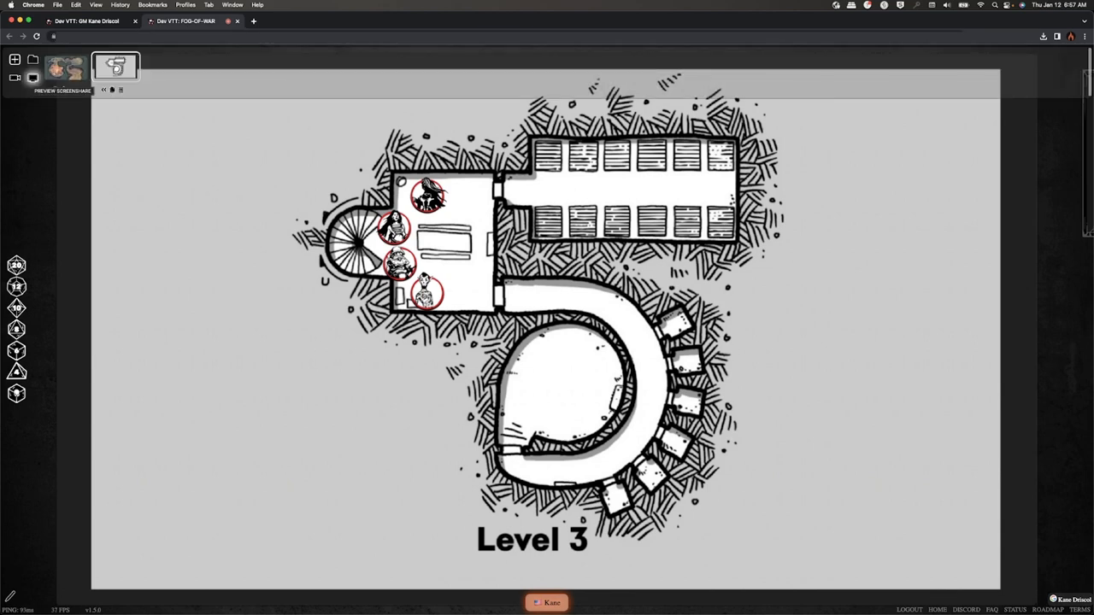
Share the Affinity Photo window holding the Level 3 map as the live feed.
{"action": "left_click", "coordinate": [19, 78]}
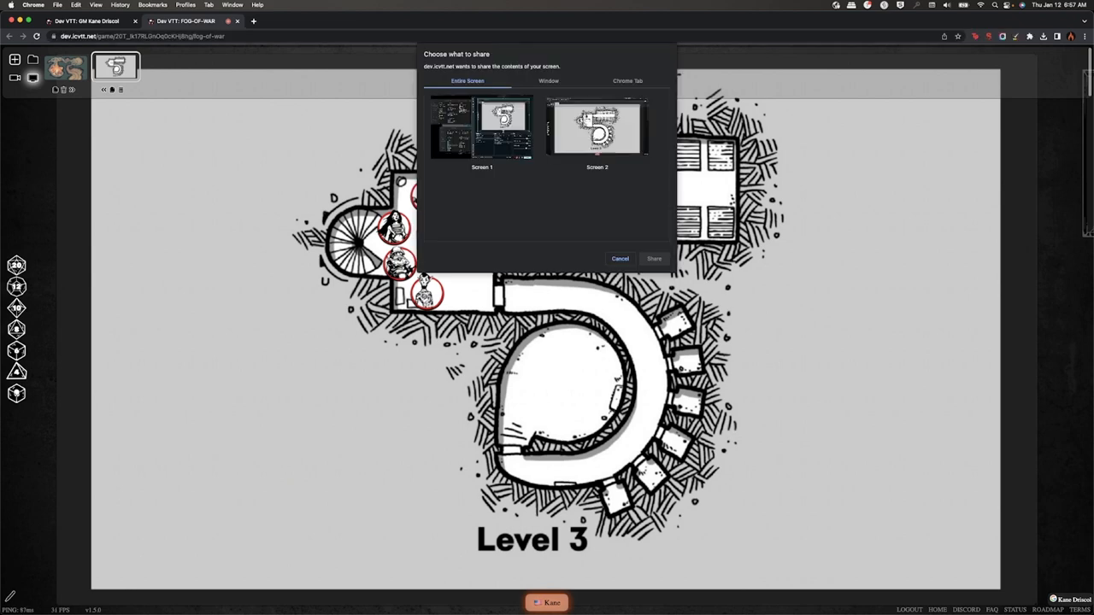
{"action": "left_click", "coordinate": [547, 82]}
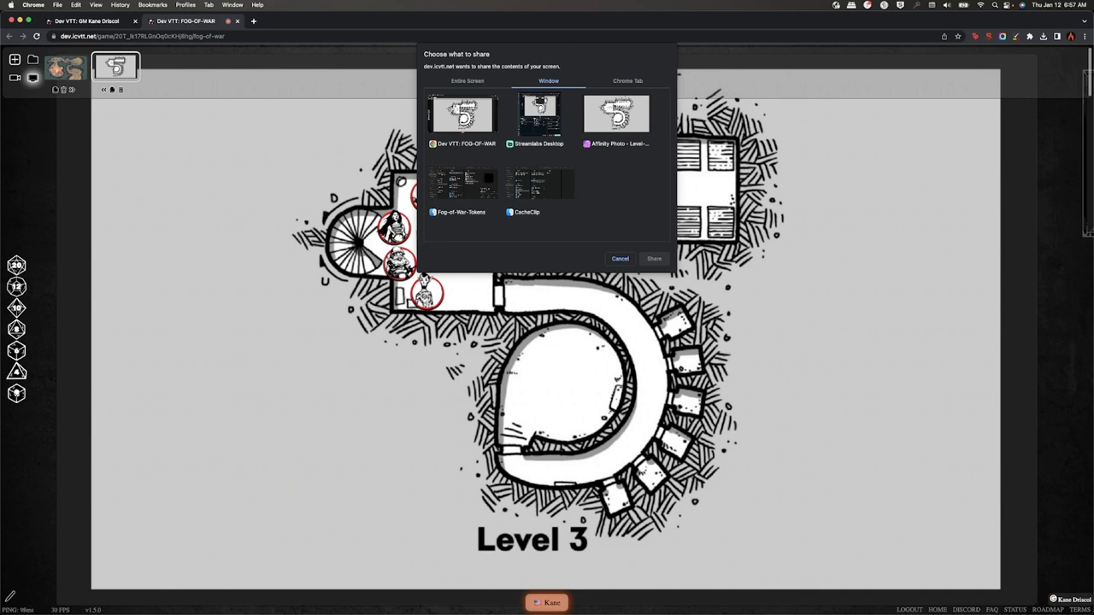
{"action": "left_click", "coordinate": [617, 116]}
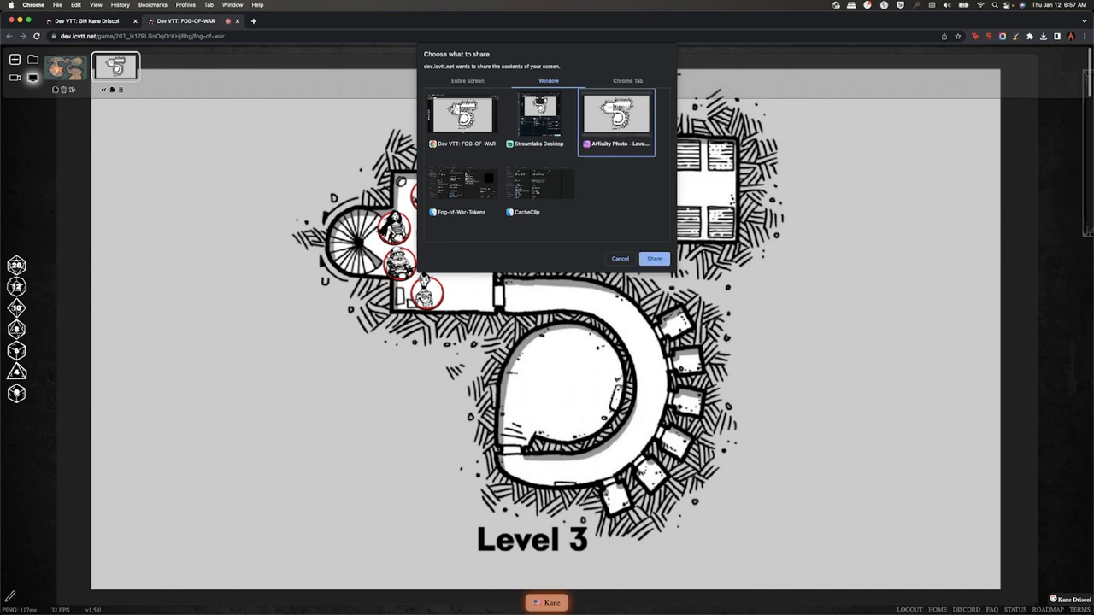
{"action": "left_click", "coordinate": [652, 258]}
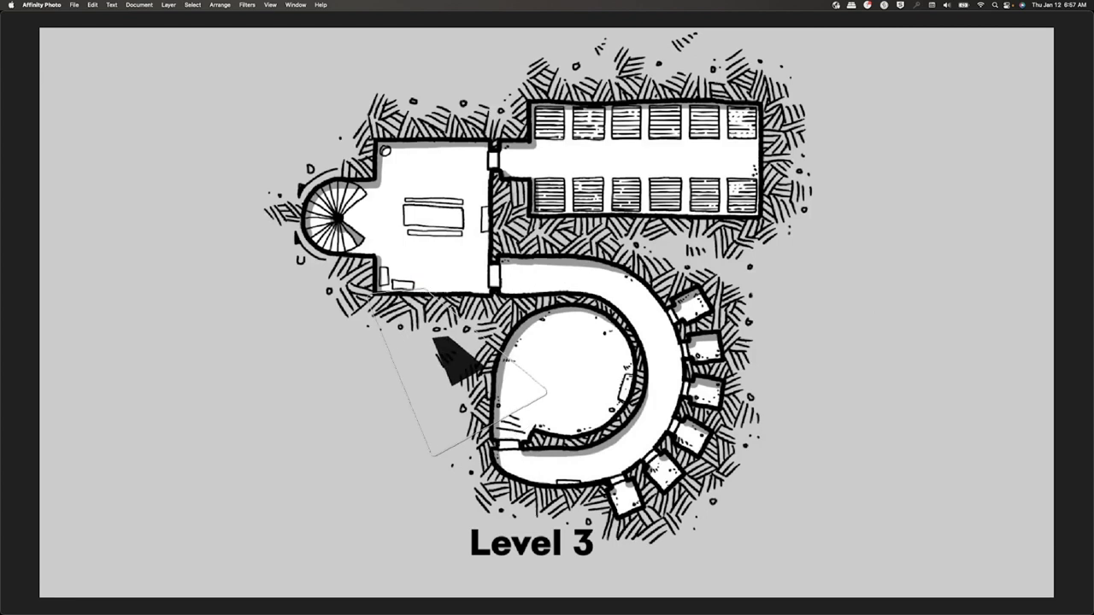
Paint black fog over the Level 3 map, leaving the starting room unpainted.
{"action": "left_click_drag", "start_coordinate": [453, 359], "coordinate": [171, 256]}
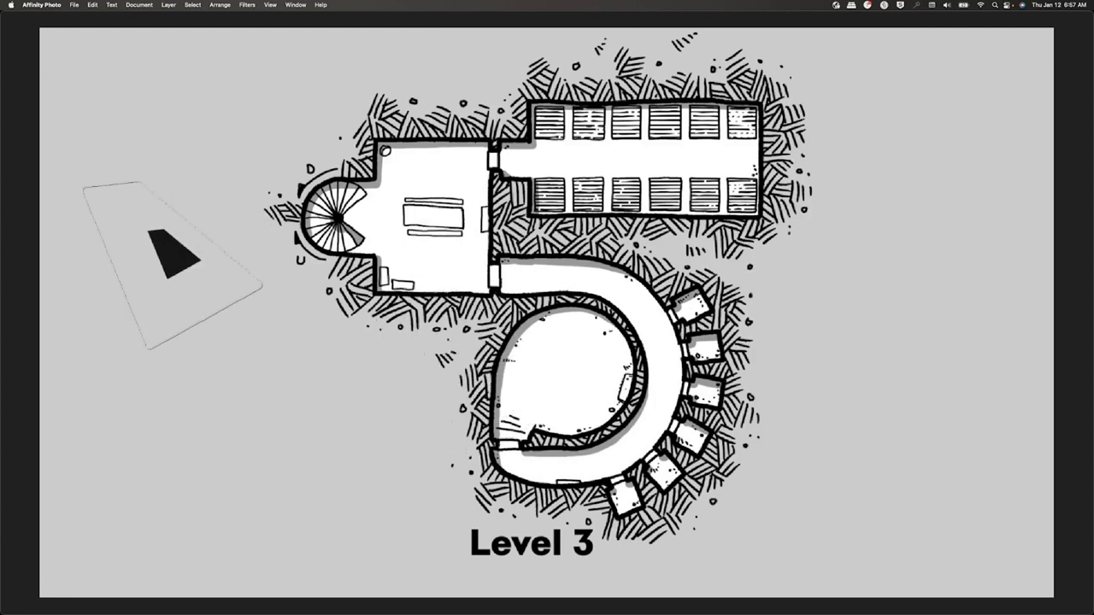
{"action": "left_click_drag", "start_coordinate": [171, 257], "coordinate": [282, 236]}
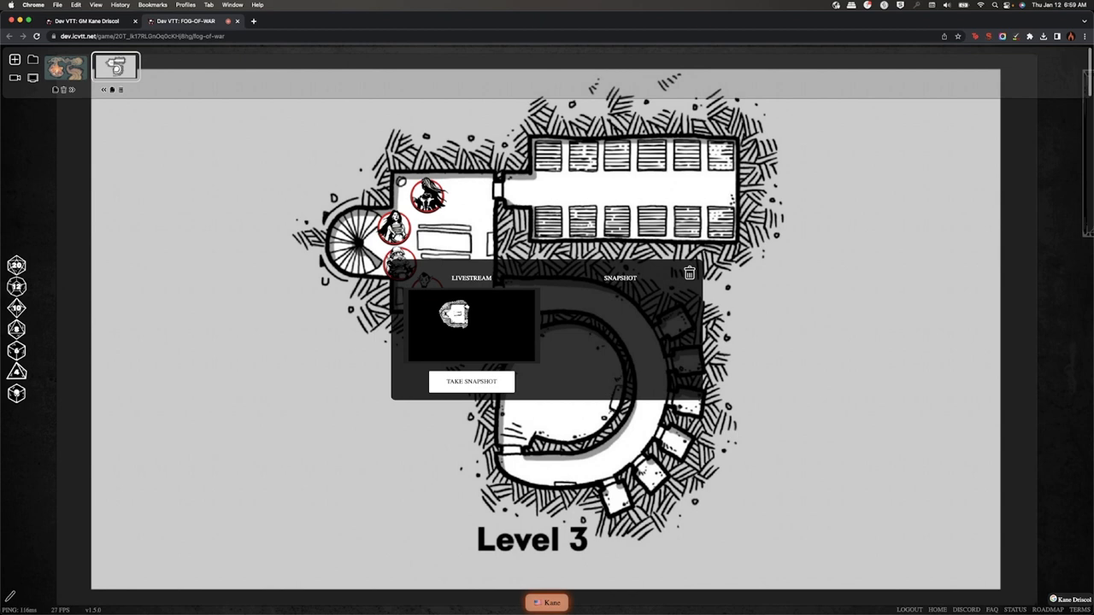
Snapshot the fogged map feed and apply it as the scene background.
{"action": "left_click", "coordinate": [471, 381]}
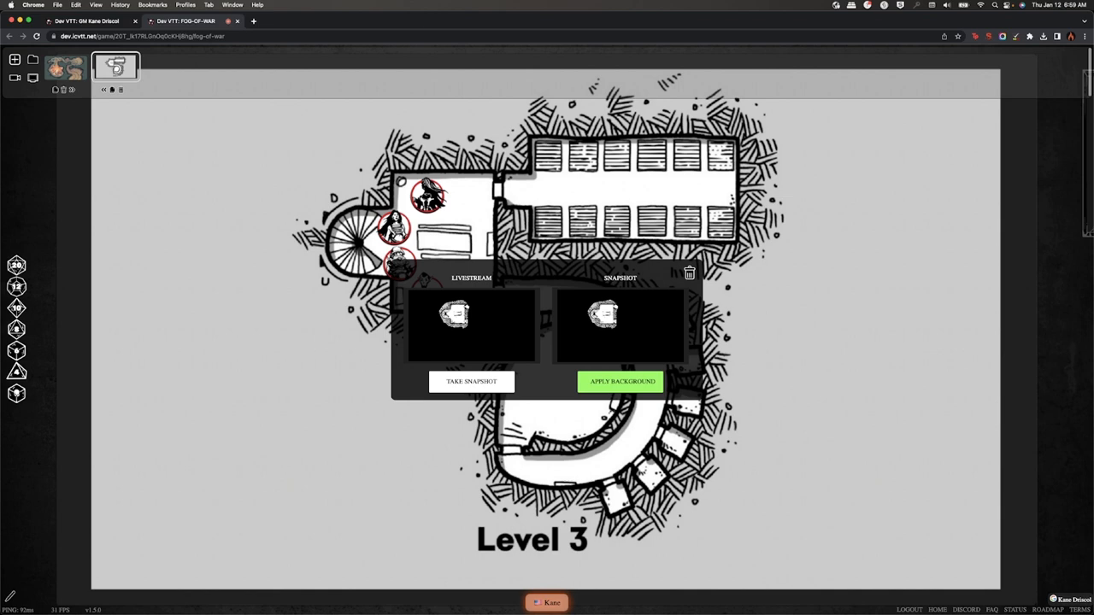
{"action": "left_click", "coordinate": [620, 383]}
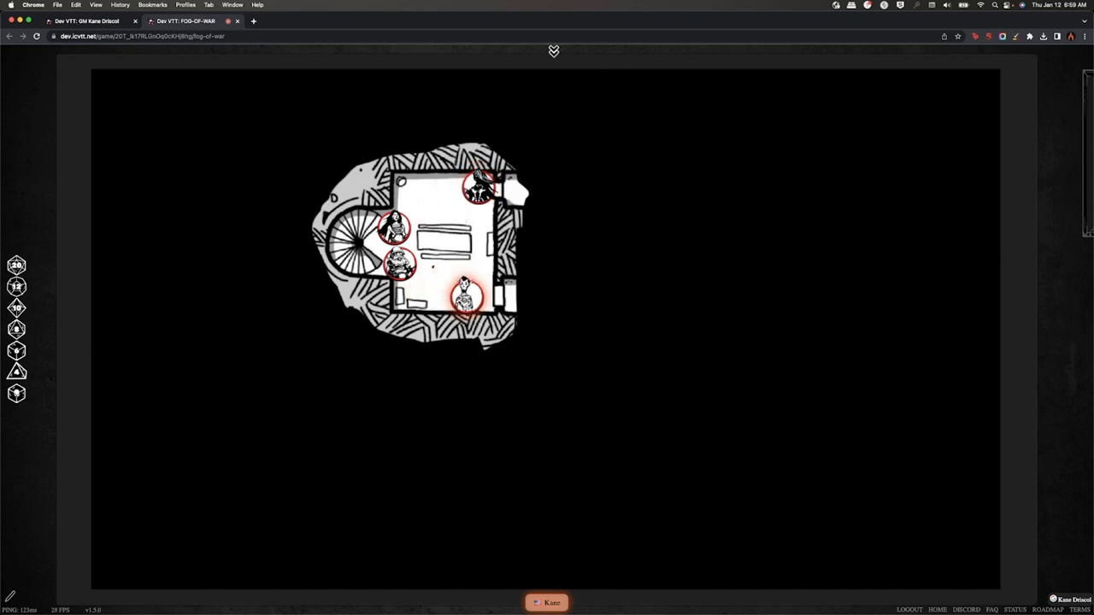
Move a hero token to a new spot inside the revealed starting room.
{"action": "left_click_drag", "start_coordinate": [465, 294], "coordinate": [481, 294]}
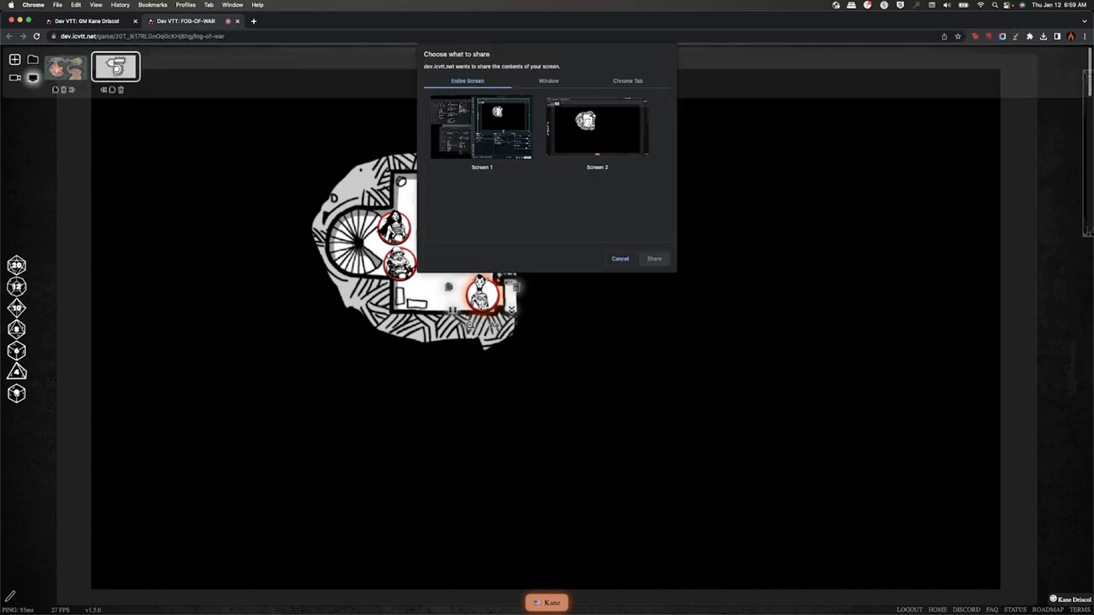
Share the Affinity Photo window again to stream the updated fog map.
{"action": "left_click", "coordinate": [544, 82]}
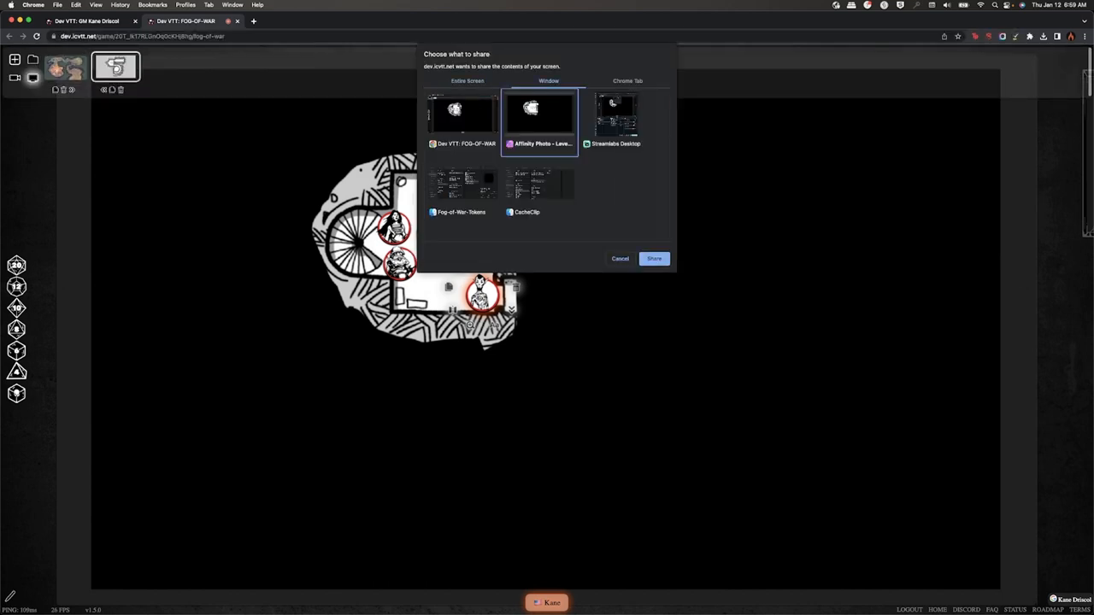
{"action": "left_click", "coordinate": [653, 258]}
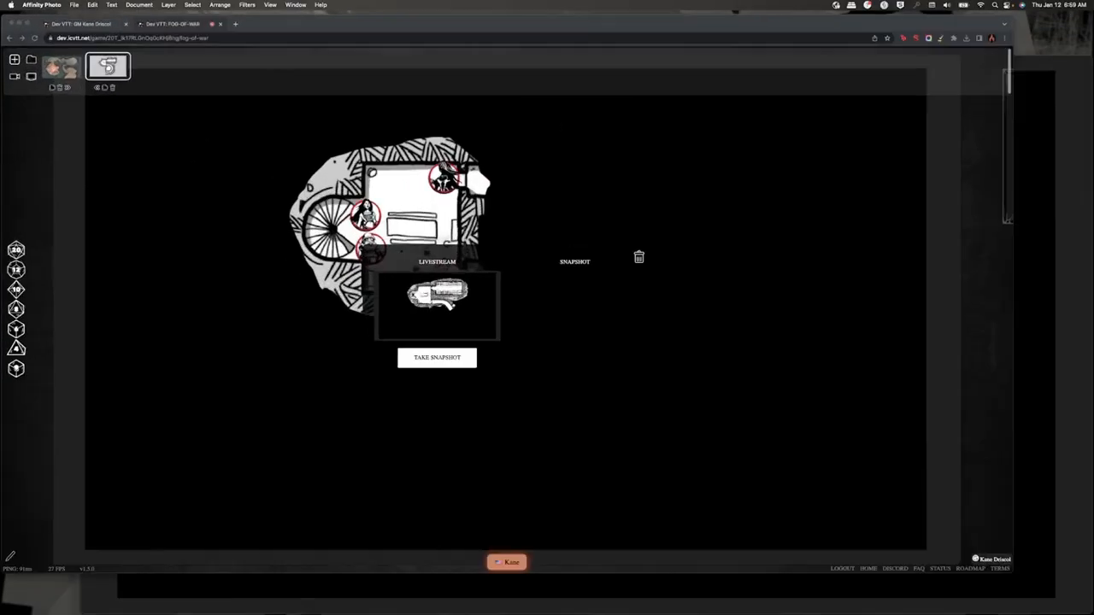
Capture a new snapshot of the updated map feed and apply it as the scene background.
{"action": "left_click", "coordinate": [438, 359]}
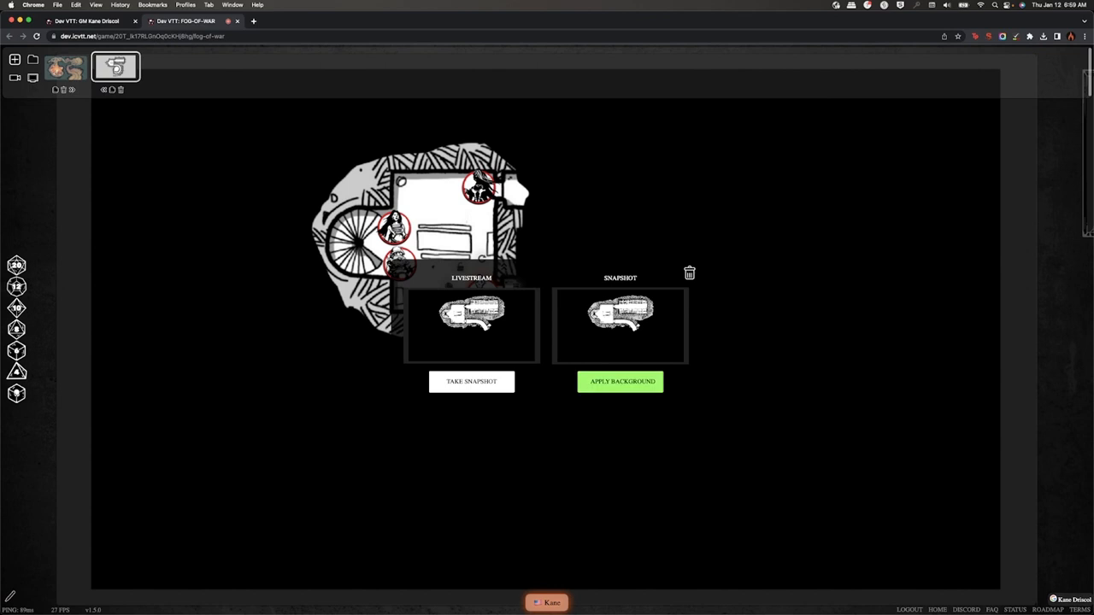
{"action": "left_click", "coordinate": [619, 383]}
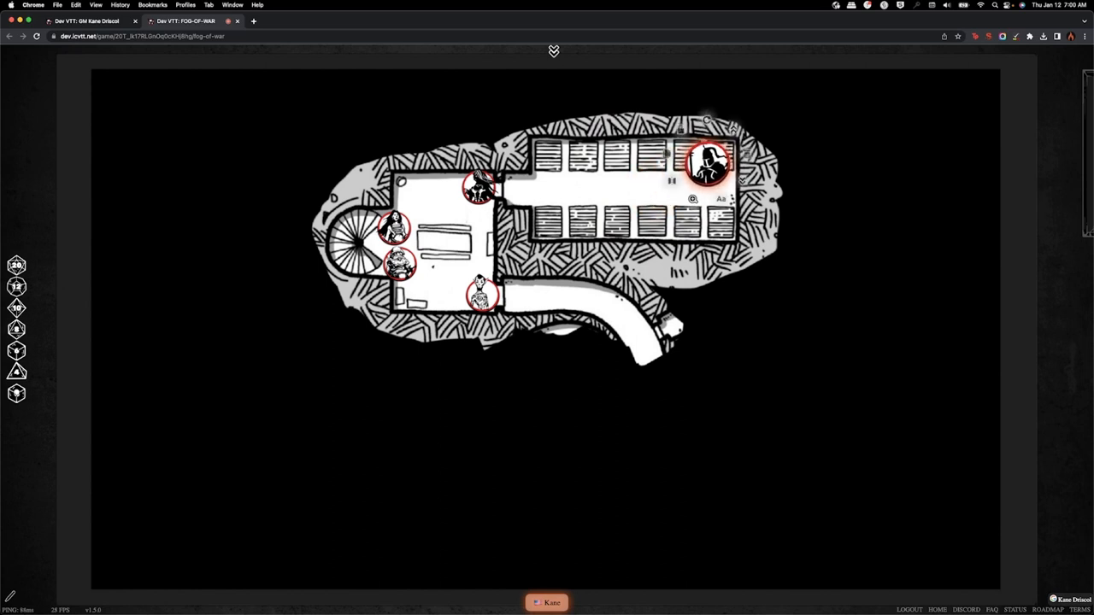
Drag a hooded figure token from the starting room into the revealed bench hall.
{"action": "left_click_drag", "start_coordinate": [708, 164], "coordinate": [555, 214]}
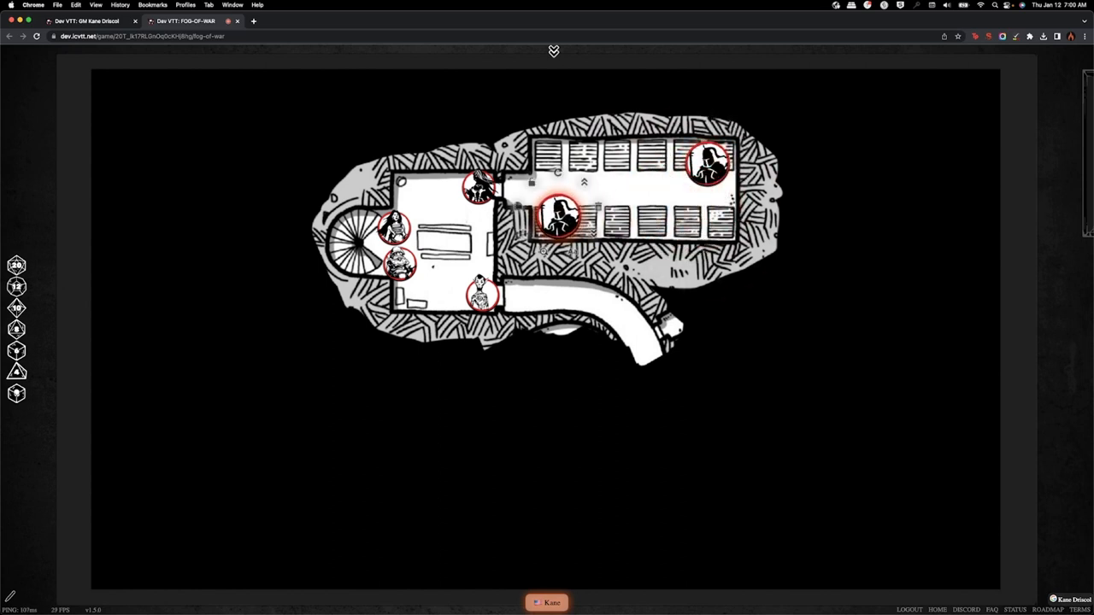